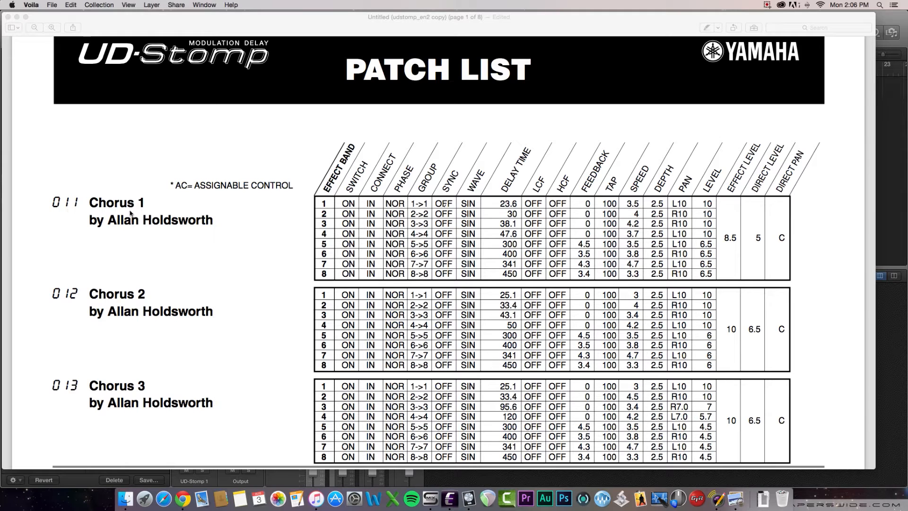
mouse_move(130, 226)
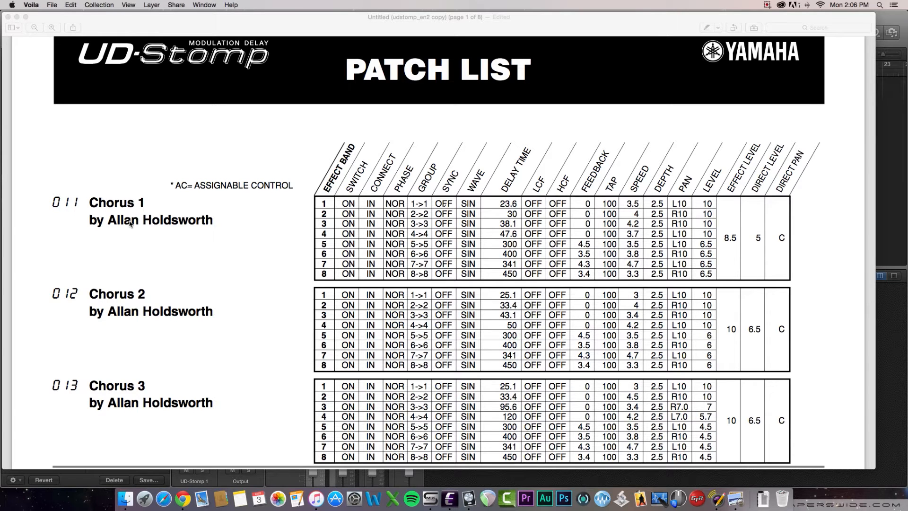
mouse_move(298, 199)
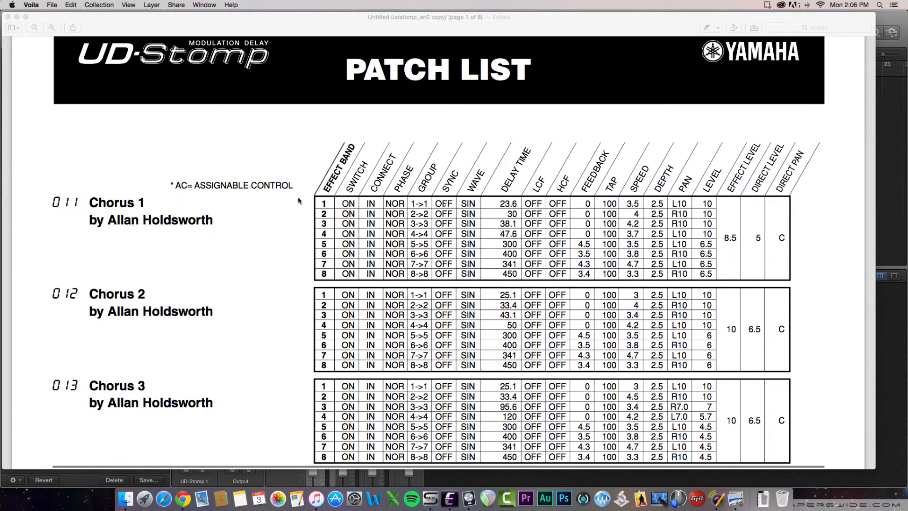
mouse_move(290, 213)
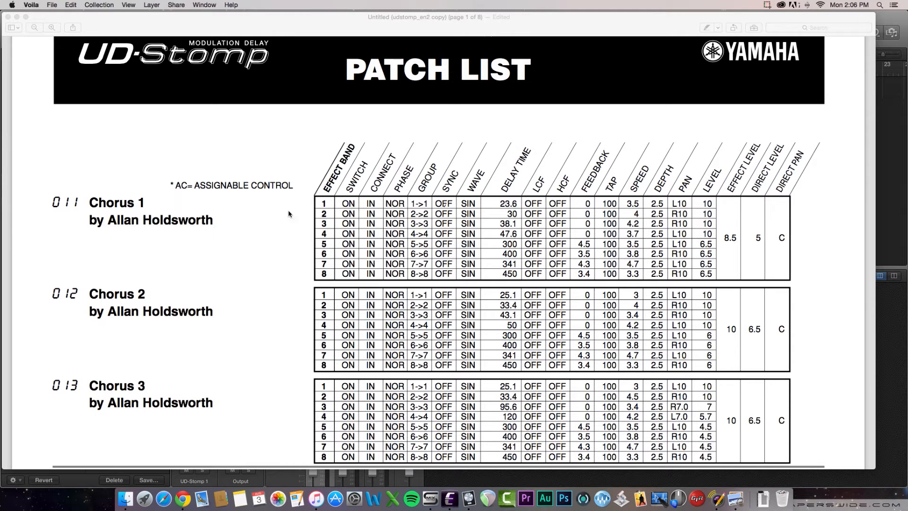
mouse_move(325, 276)
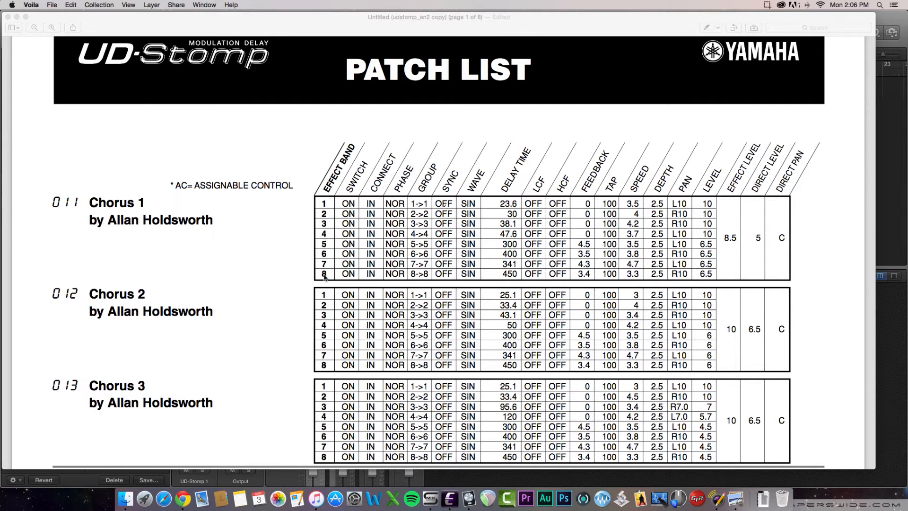
mouse_move(536, 212)
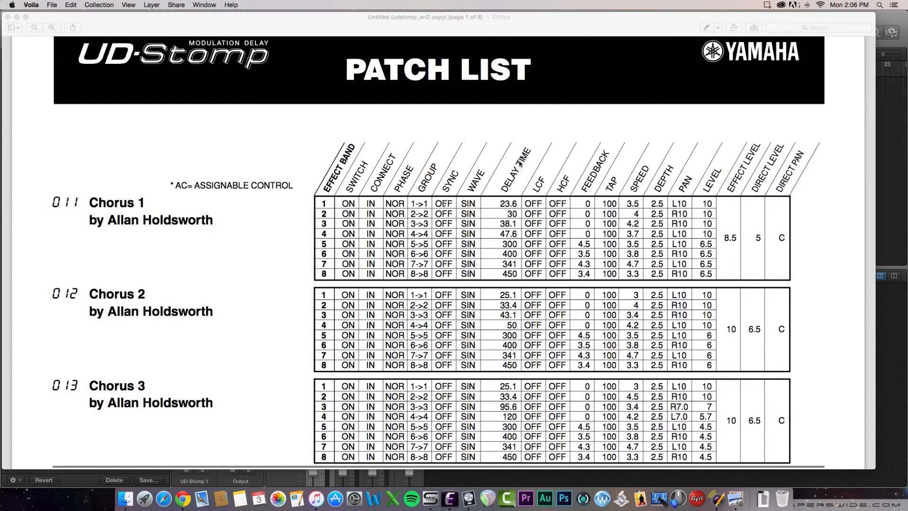
mouse_move(535, 153)
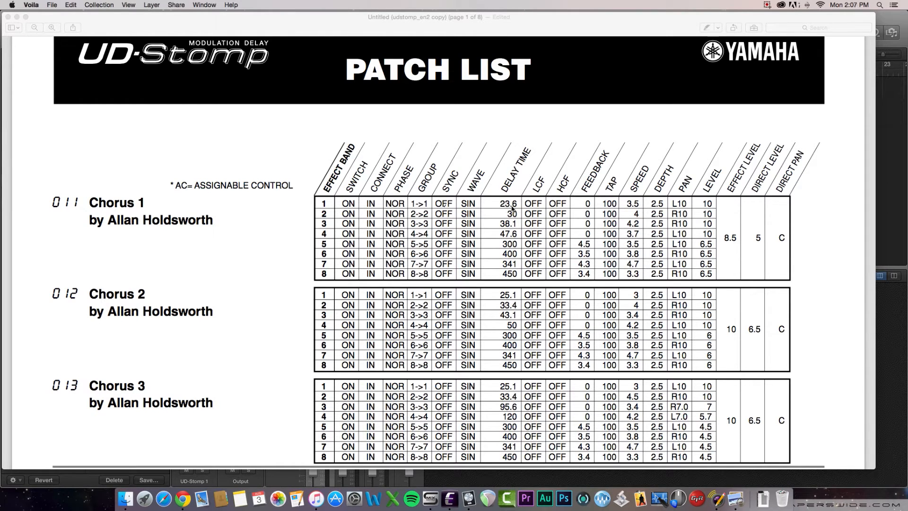
mouse_move(557, 177)
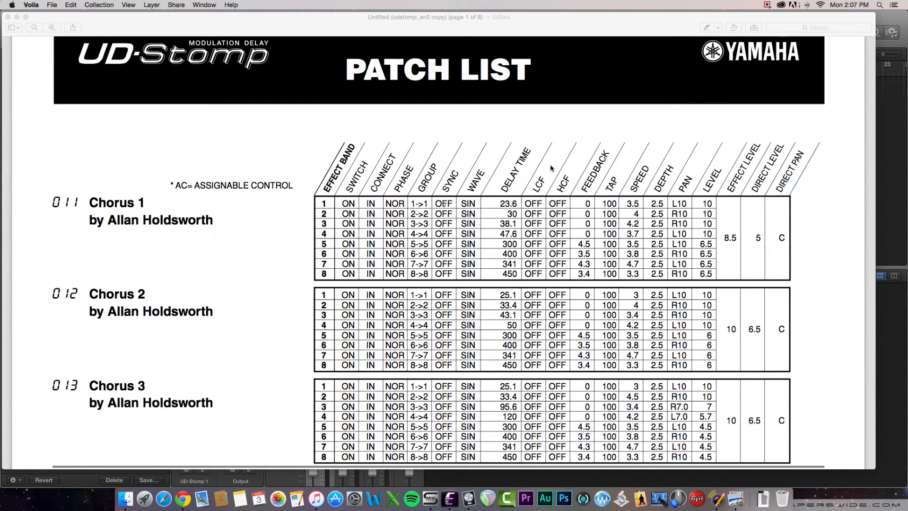
mouse_move(579, 178)
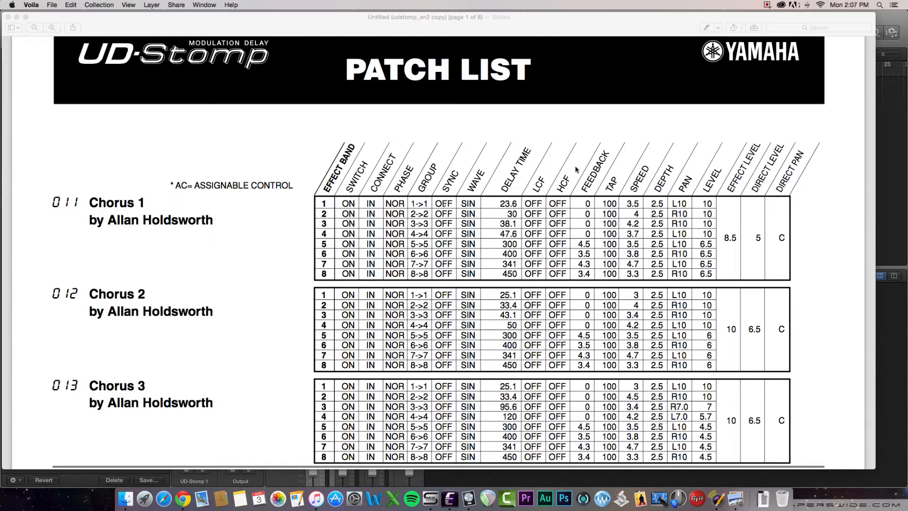
mouse_move(539, 270)
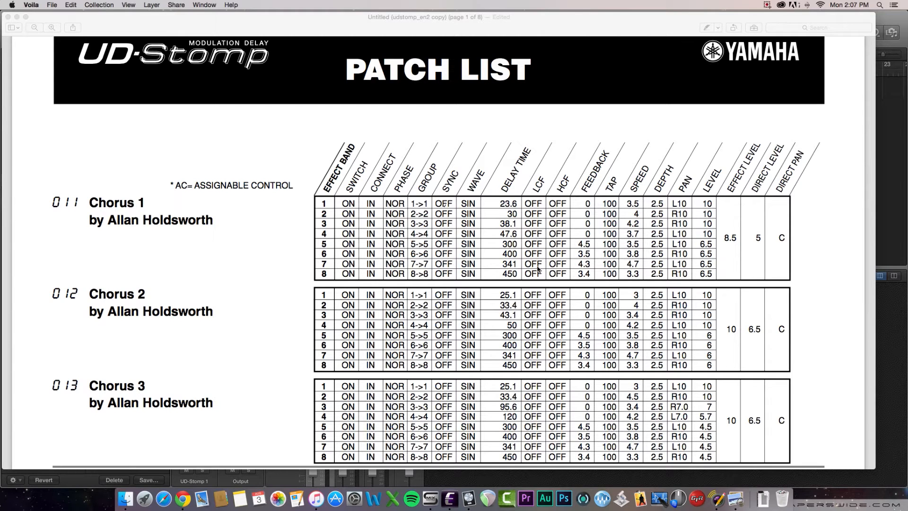
mouse_move(553, 253)
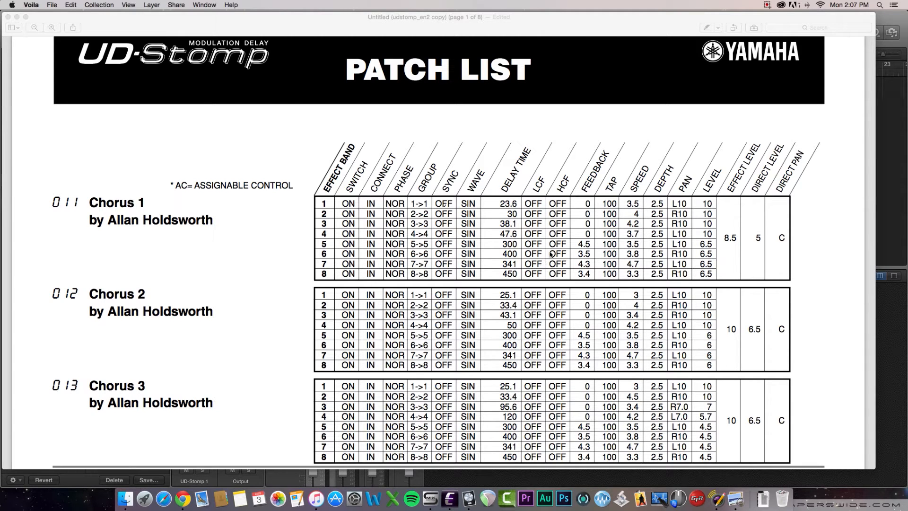
mouse_move(586, 210)
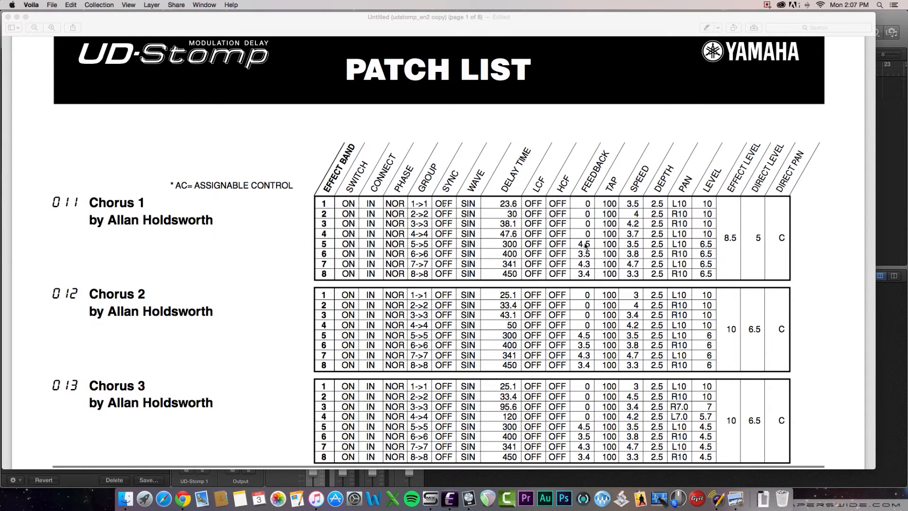
mouse_move(613, 265)
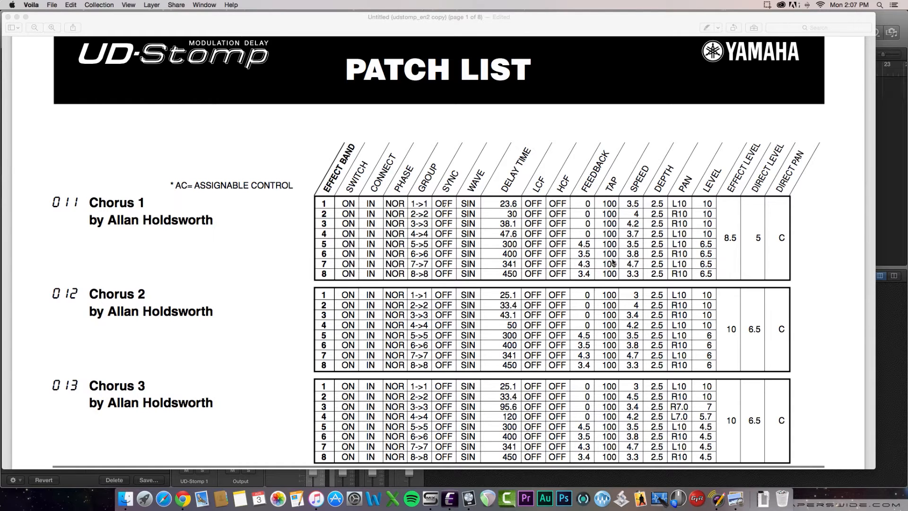
mouse_move(608, 200)
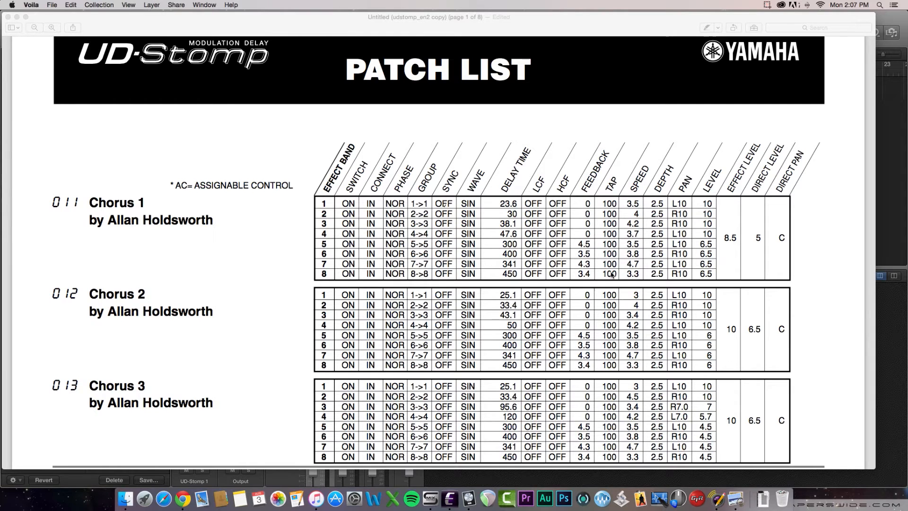
mouse_move(627, 232)
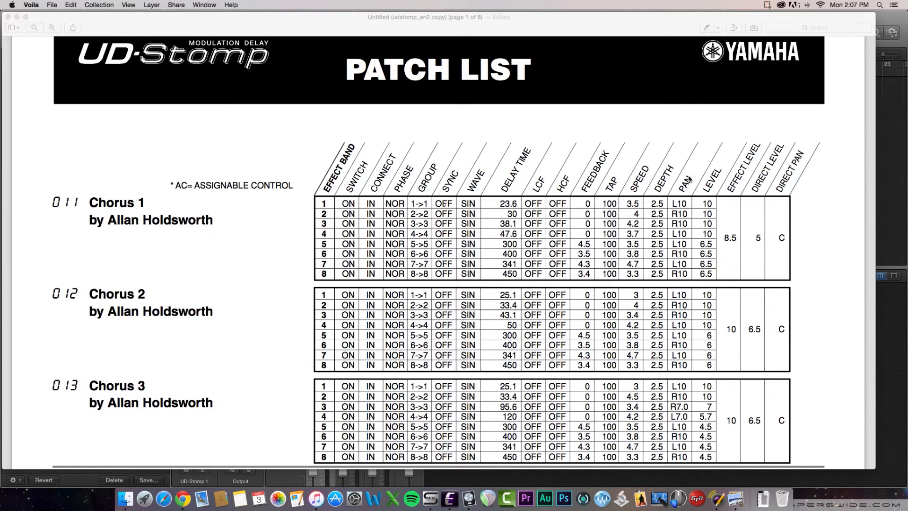
mouse_move(686, 216)
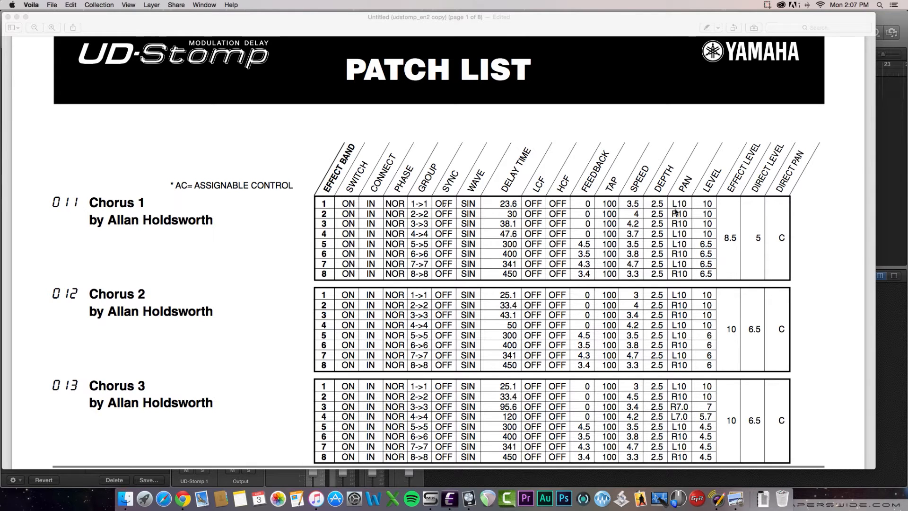
mouse_move(690, 205)
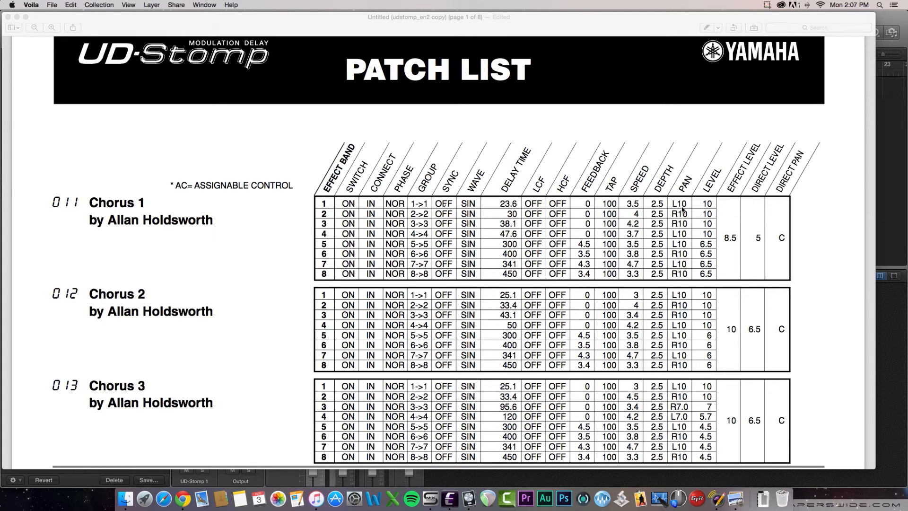
mouse_move(708, 199)
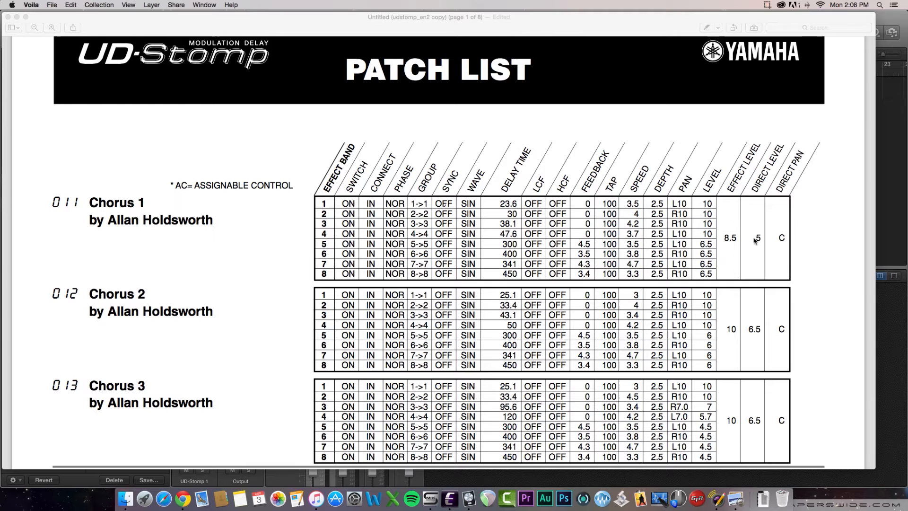
mouse_move(780, 246)
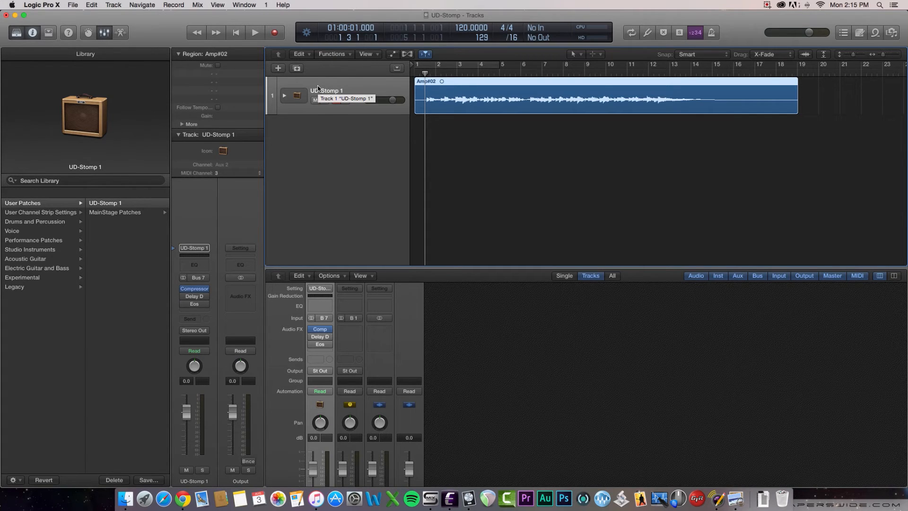
mouse_move(373, 85)
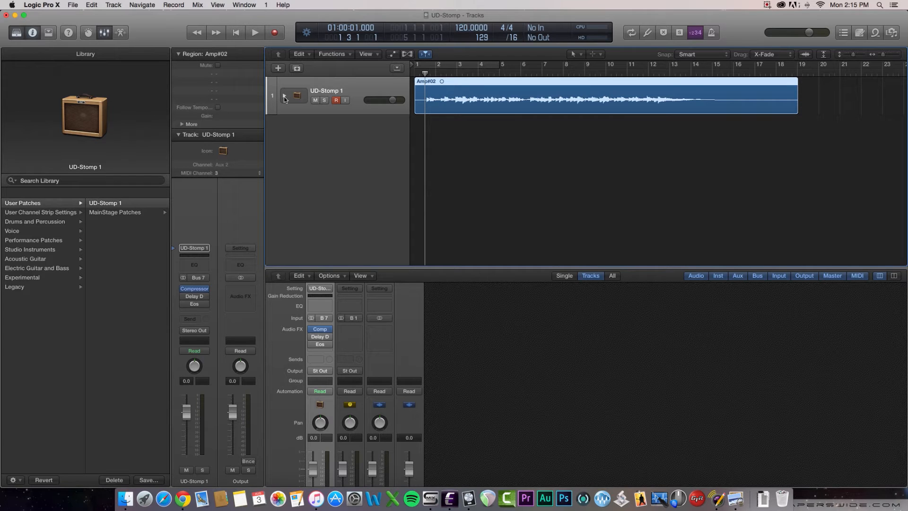
Step: Expand the UD-Stomp 1 stack and select its Amp track, showing the Pedalboard with Squash Compressor
click(286, 96)
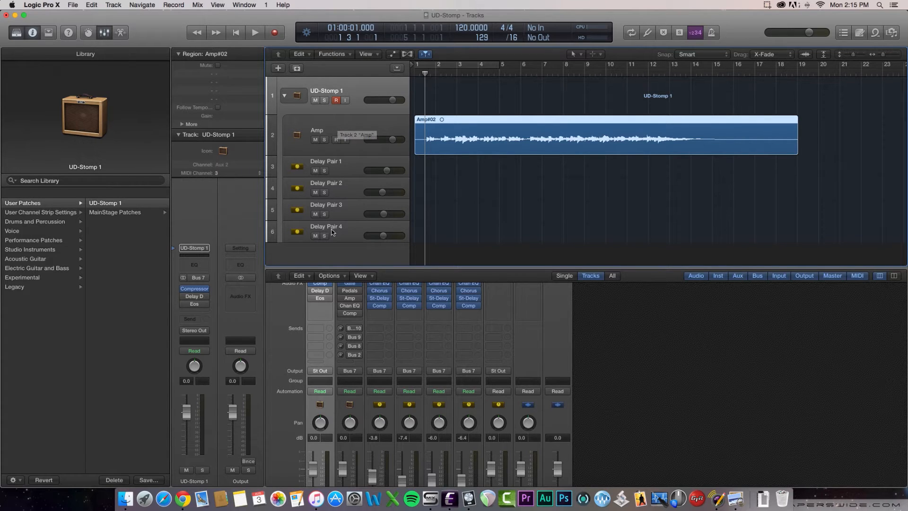
mouse_move(341, 122)
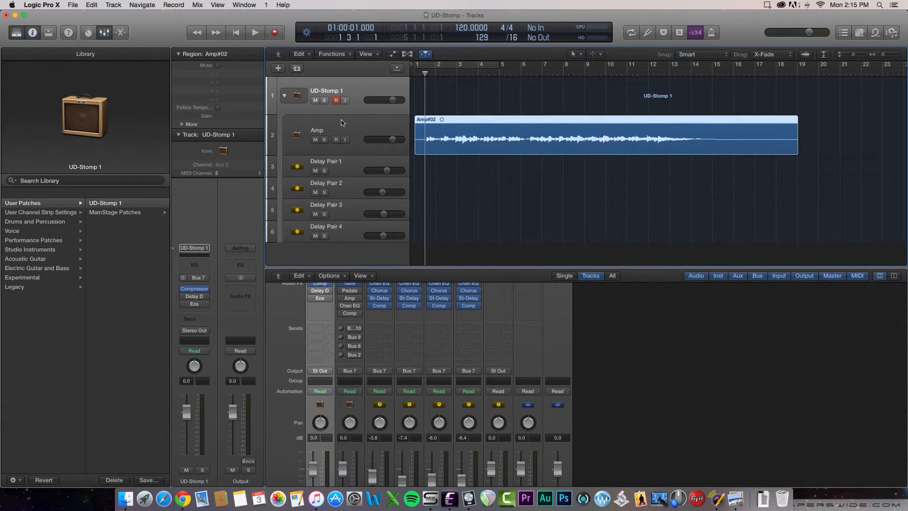
click(335, 134)
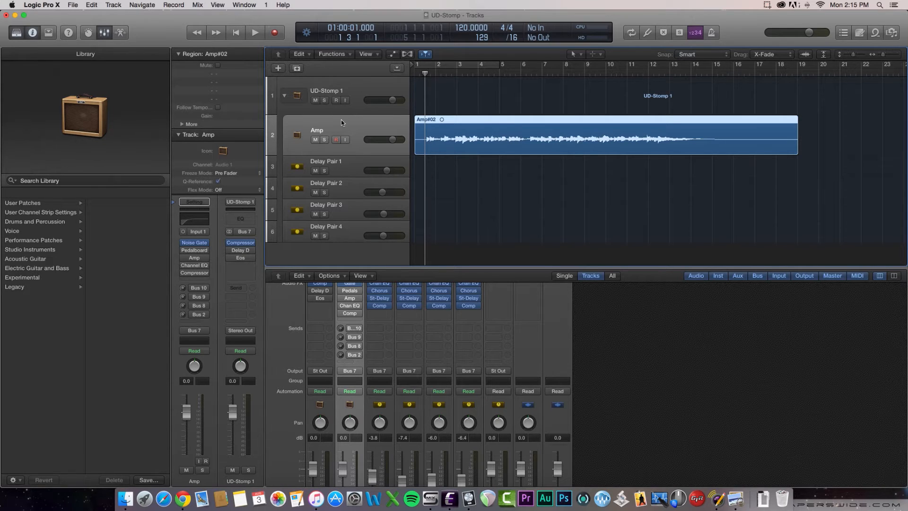
click(254, 33)
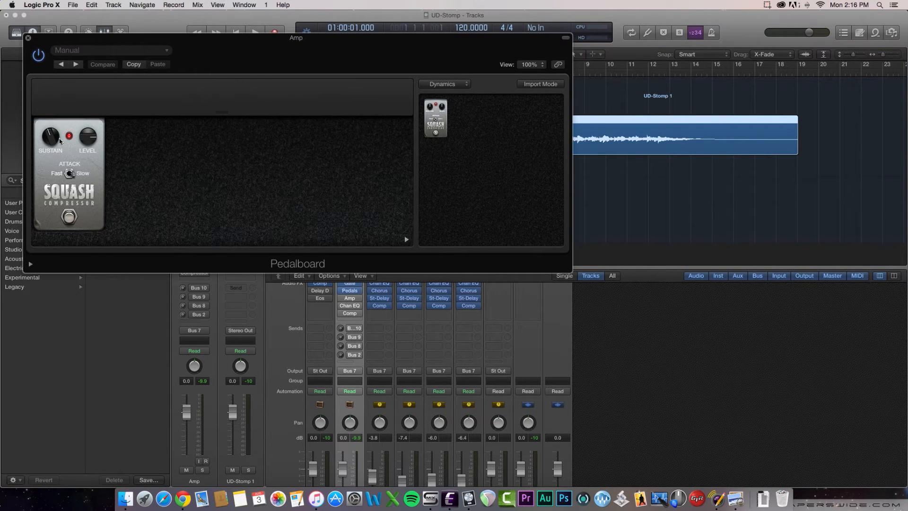
mouse_move(30, 34)
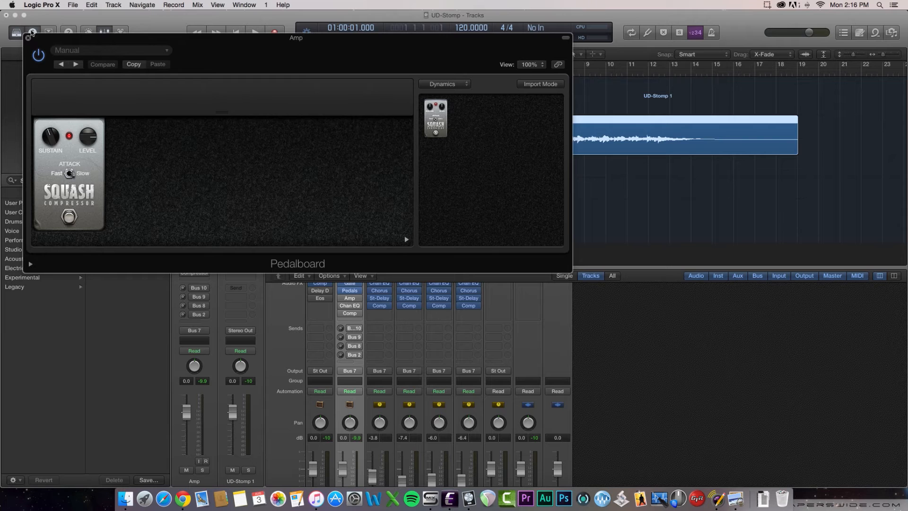
click(32, 33)
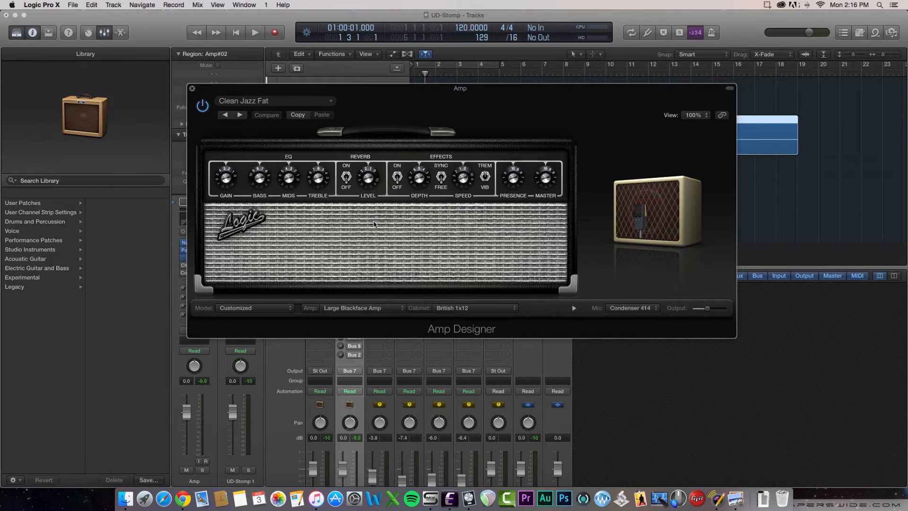
mouse_move(455, 305)
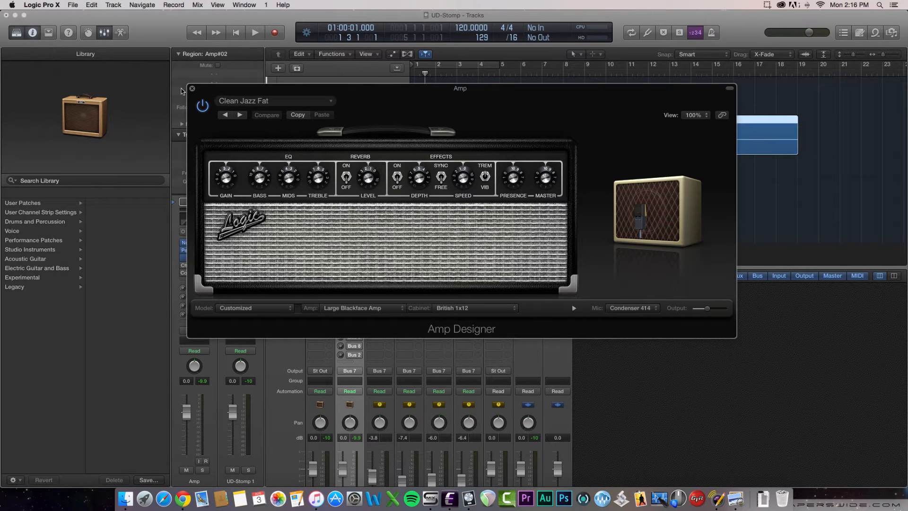
click(191, 88)
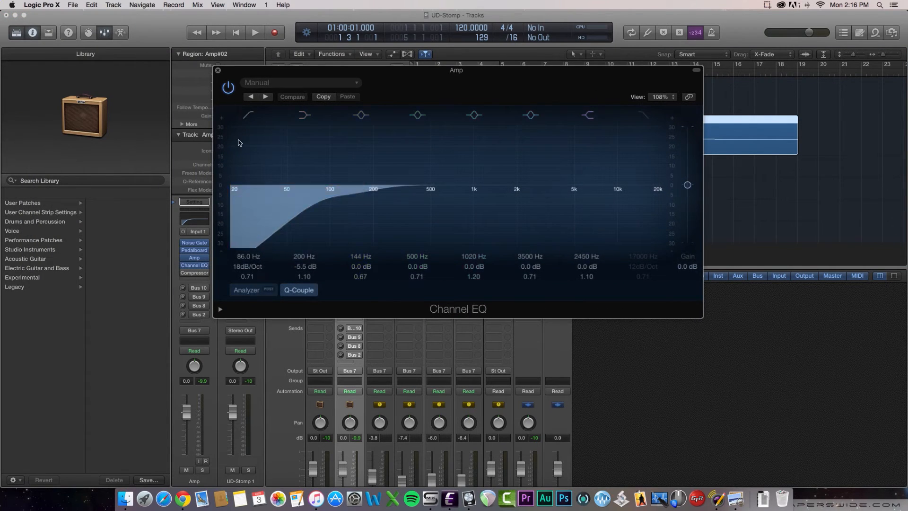
click(217, 69)
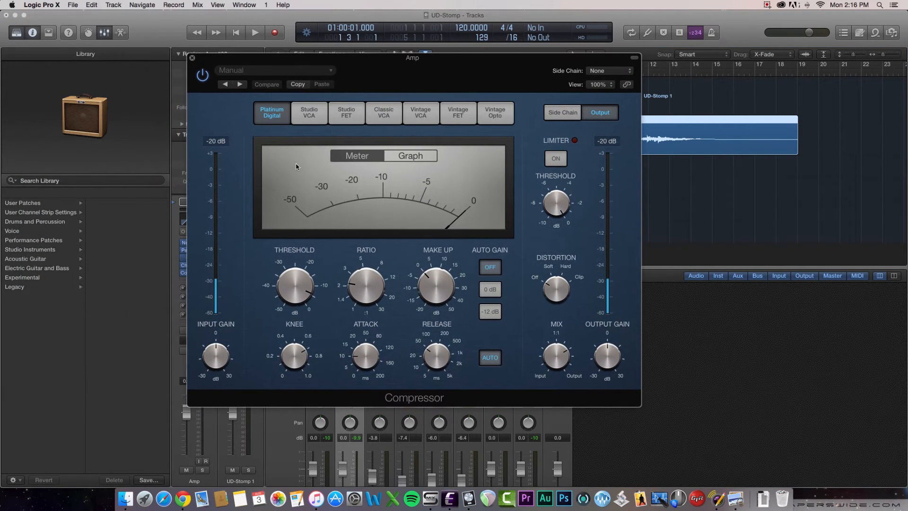
click(193, 57)
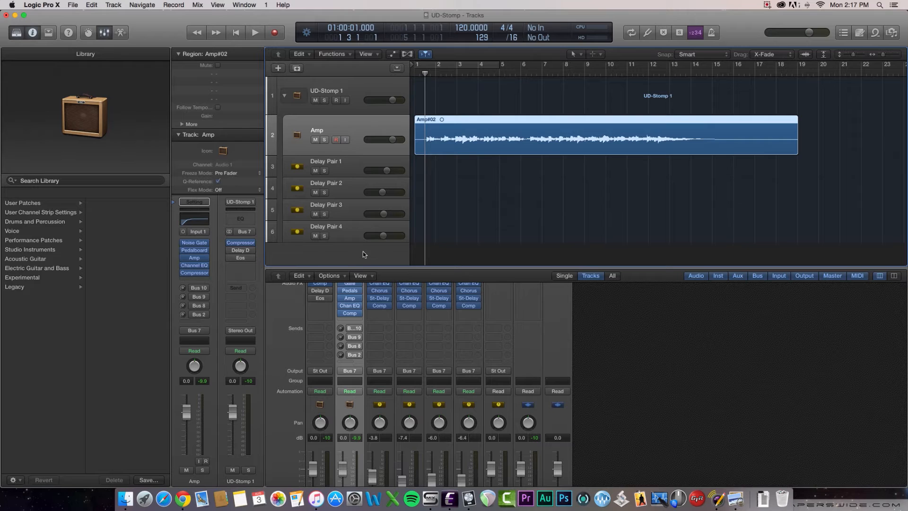
click(255, 32)
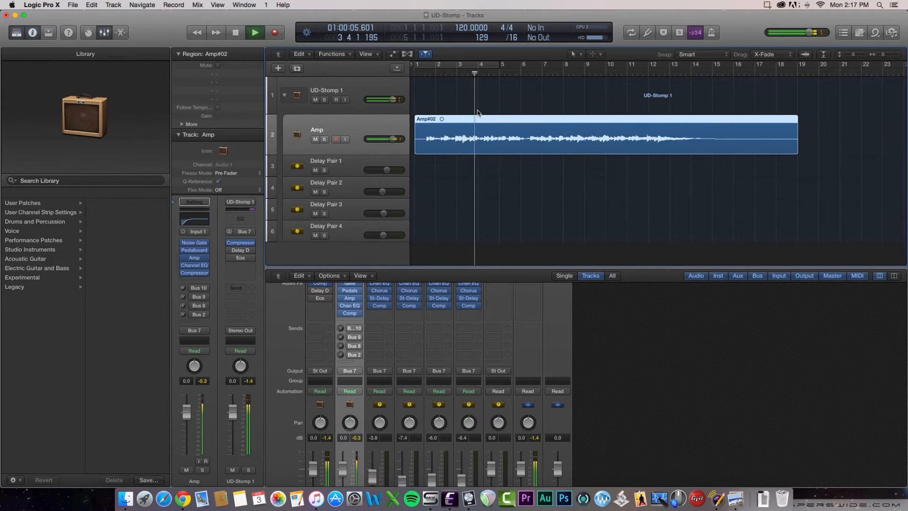
click(254, 33)
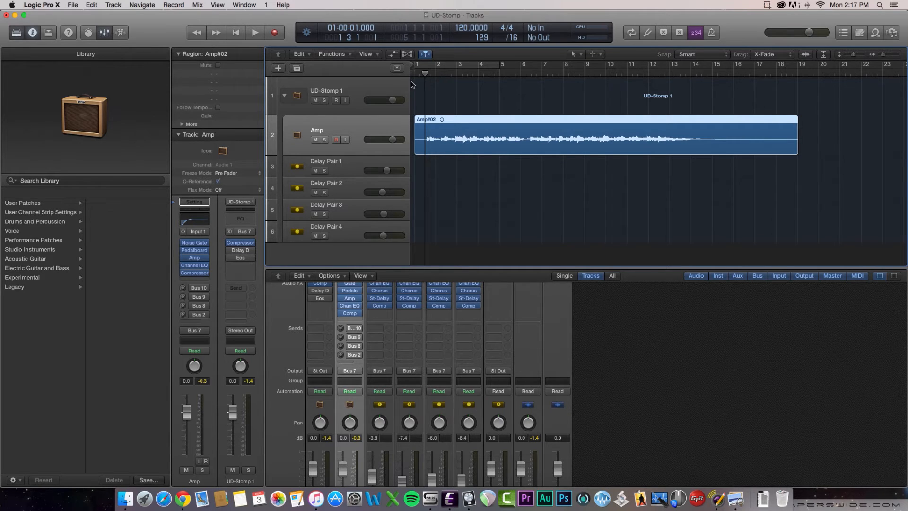
mouse_move(359, 164)
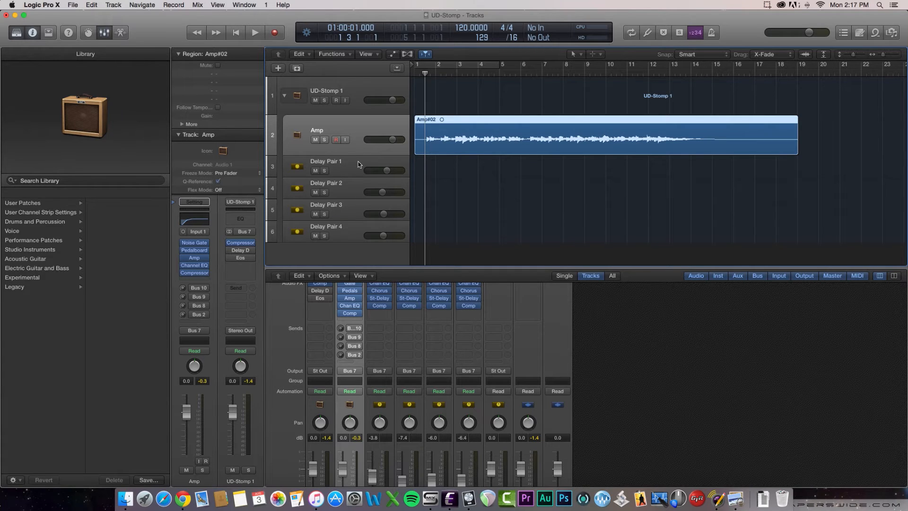
Step: Select the Delay Pair 1 track to show its Channel EQ with a 160 Hz low-cut
click(339, 163)
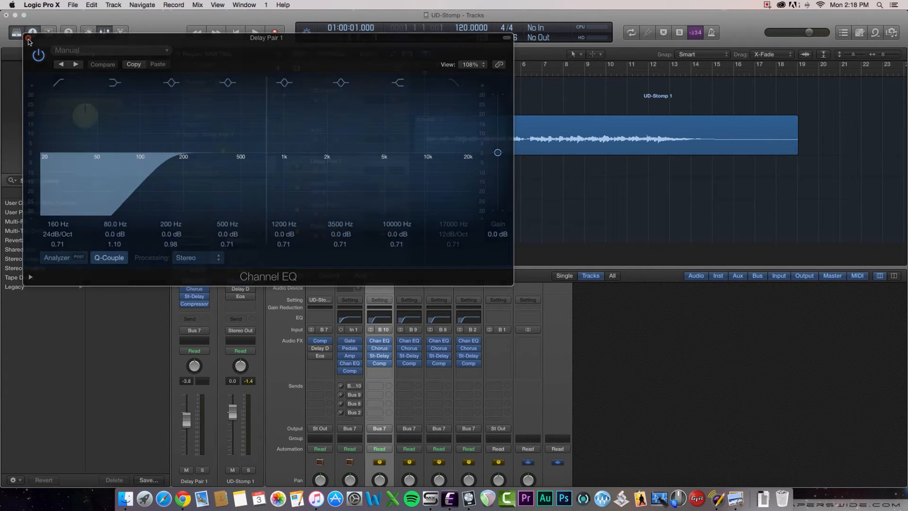
Step: Close Delay Pair 1's Channel EQ window to reach its 25% intensity, 100% mix Chorus
click(30, 39)
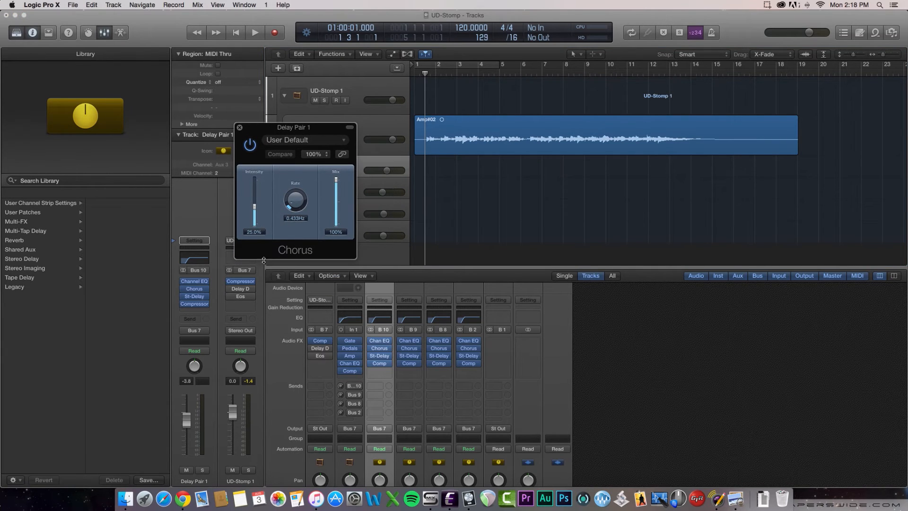
mouse_move(294, 235)
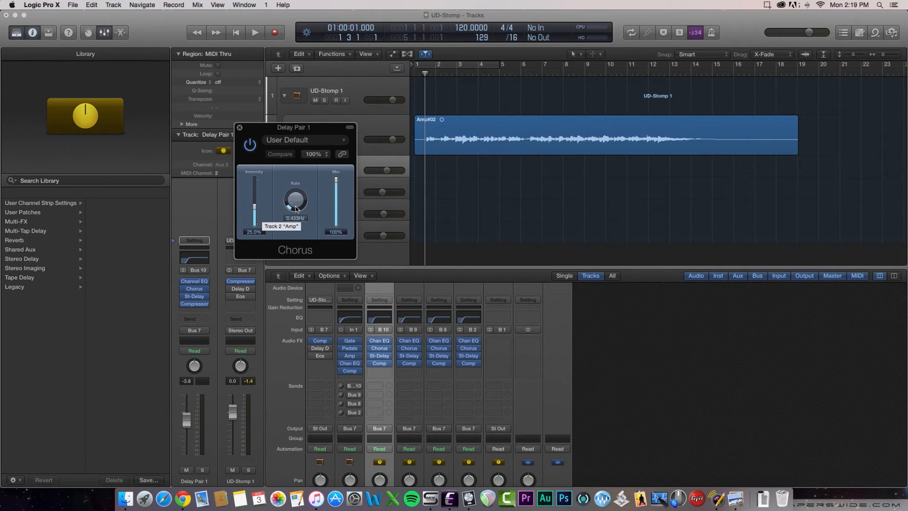
mouse_move(337, 213)
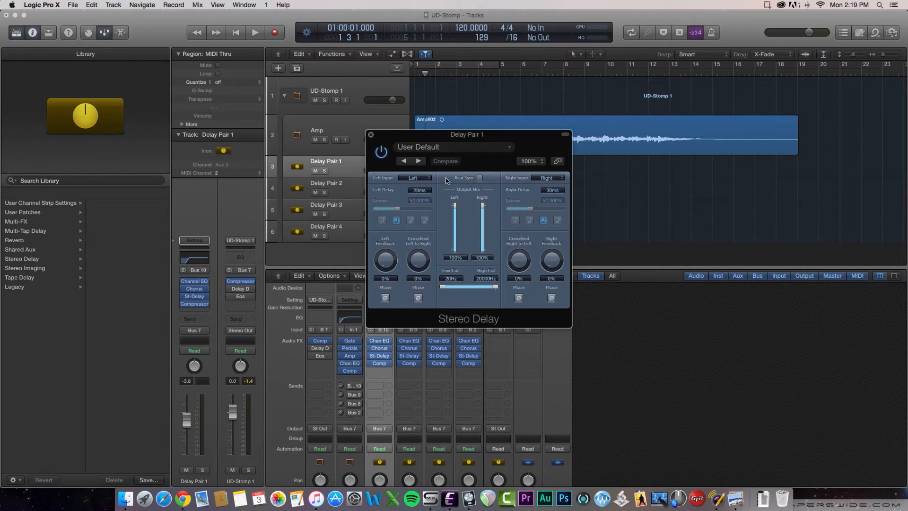
mouse_move(413, 178)
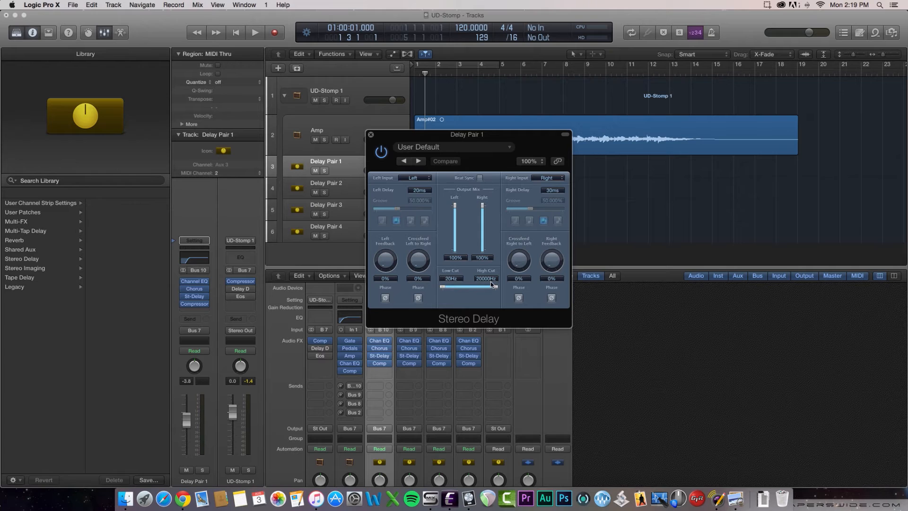
mouse_move(440, 324)
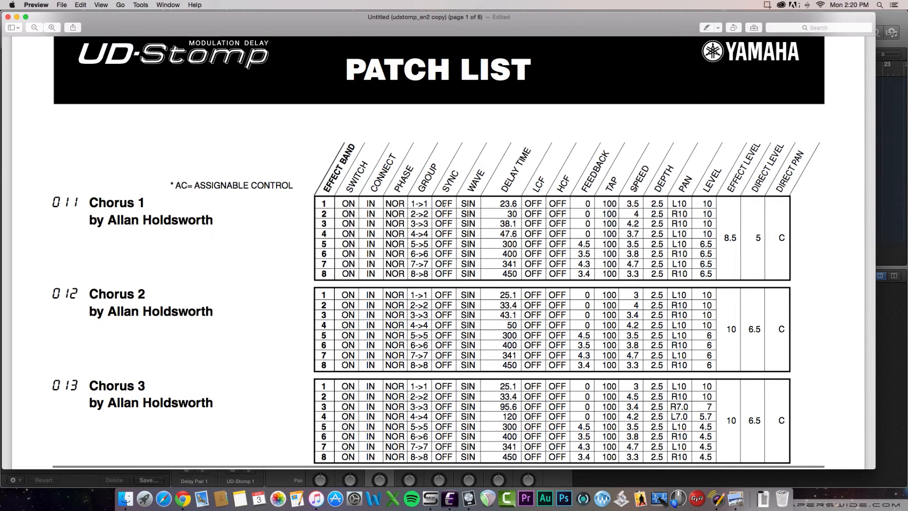
mouse_move(667, 159)
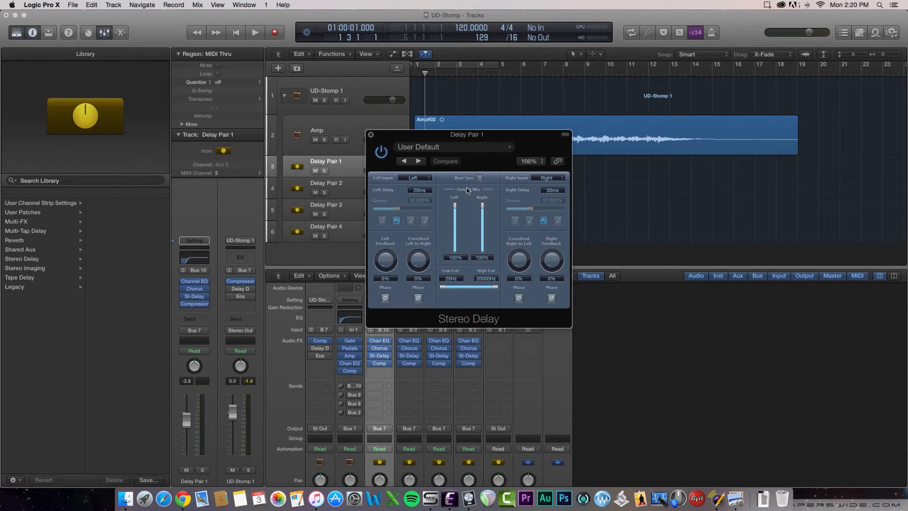
mouse_move(462, 141)
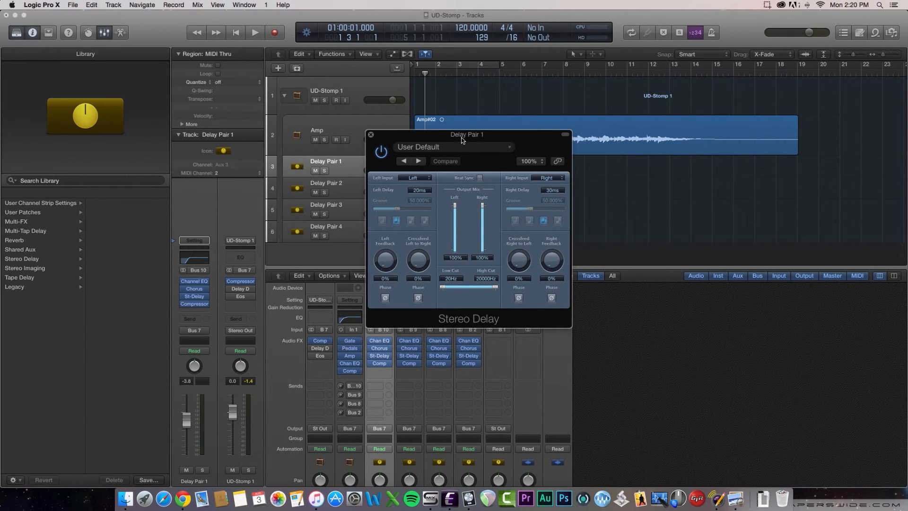
mouse_move(468, 280)
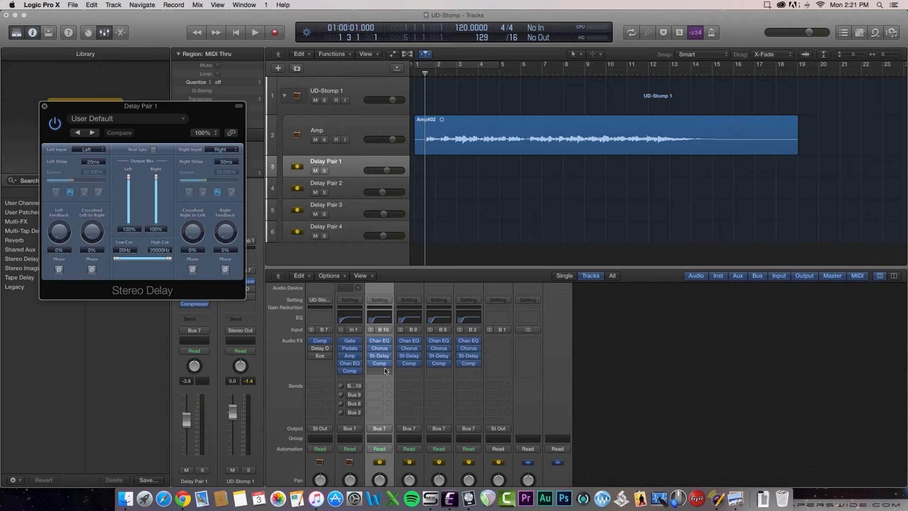
mouse_move(407, 362)
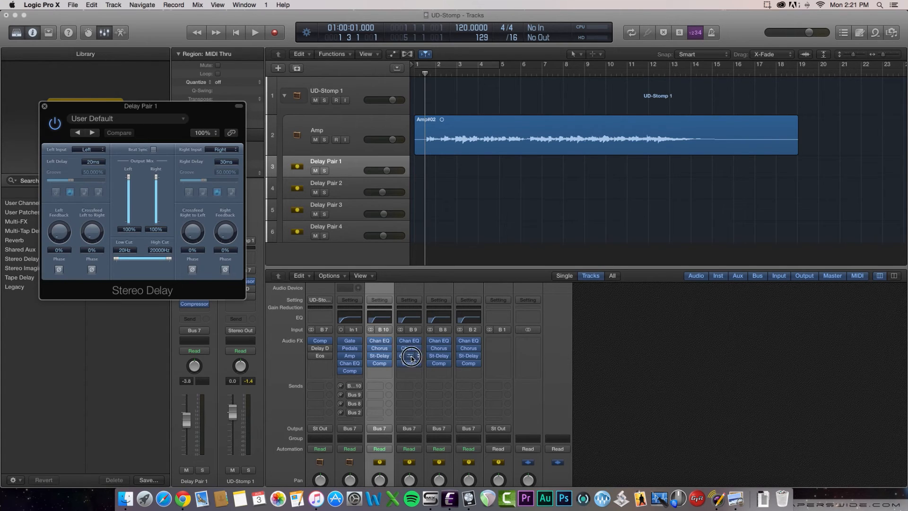
Step: Open the Stereo Delay plug-ins on Delay Pairs 2, 3 and 4, then switch to the patch list
click(409, 356)
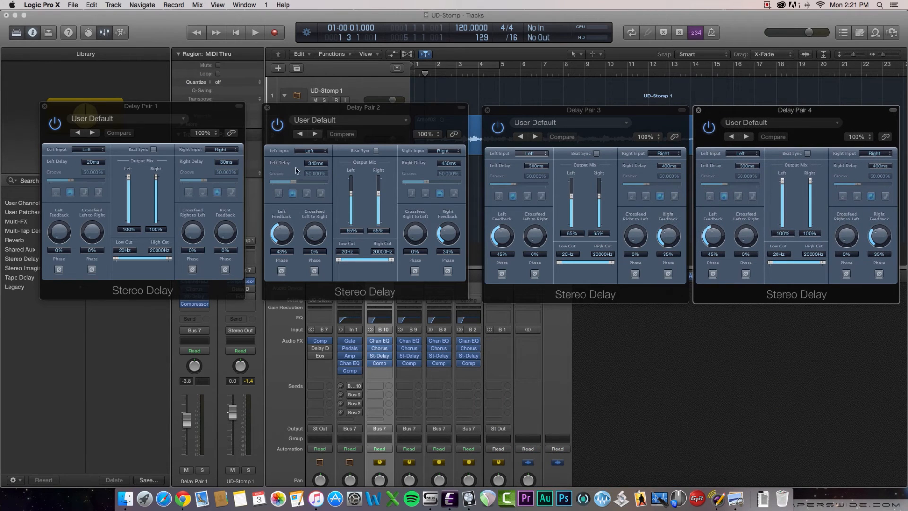
mouse_move(316, 168)
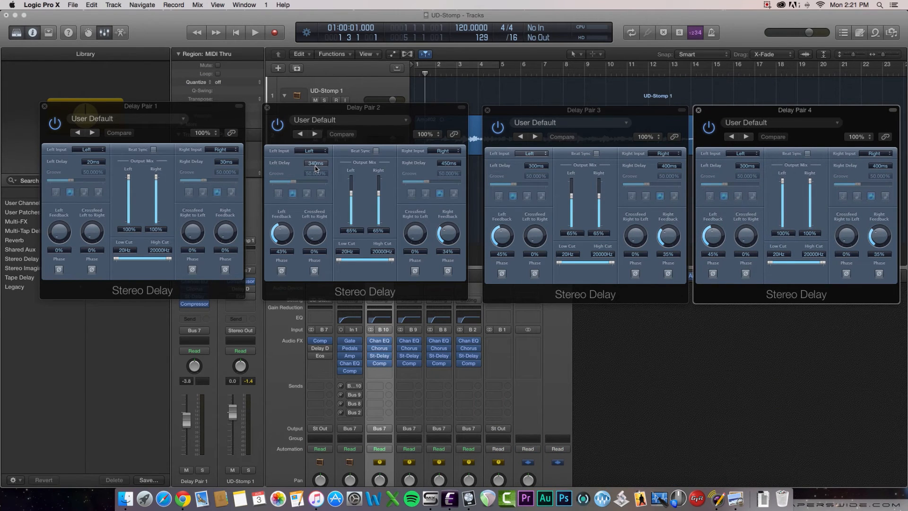
mouse_move(440, 175)
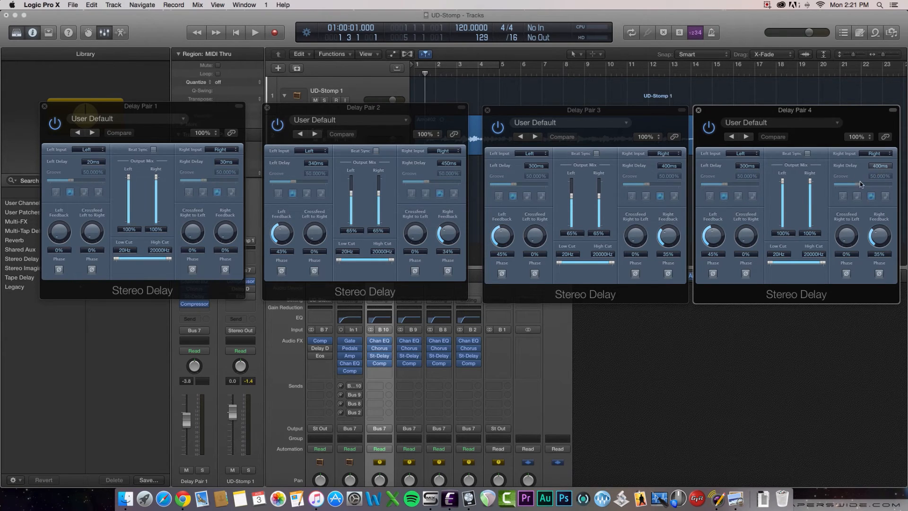
mouse_move(592, 174)
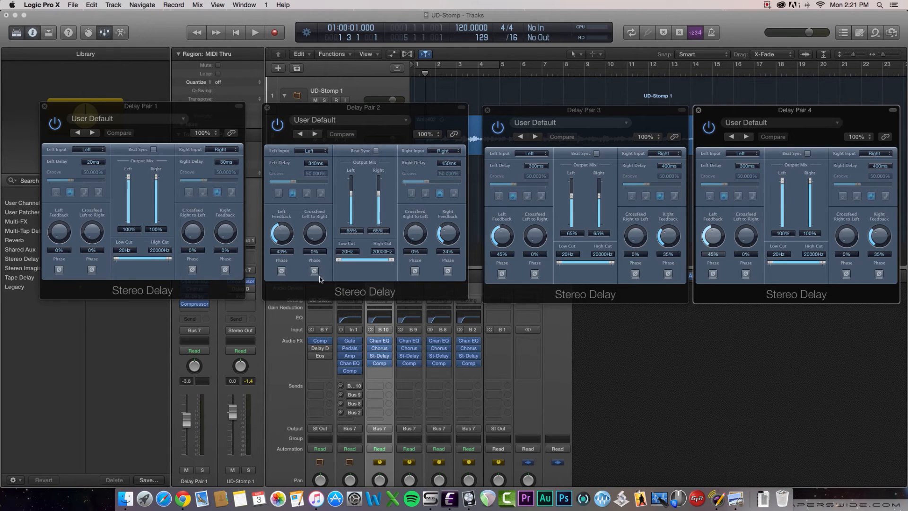
mouse_move(274, 359)
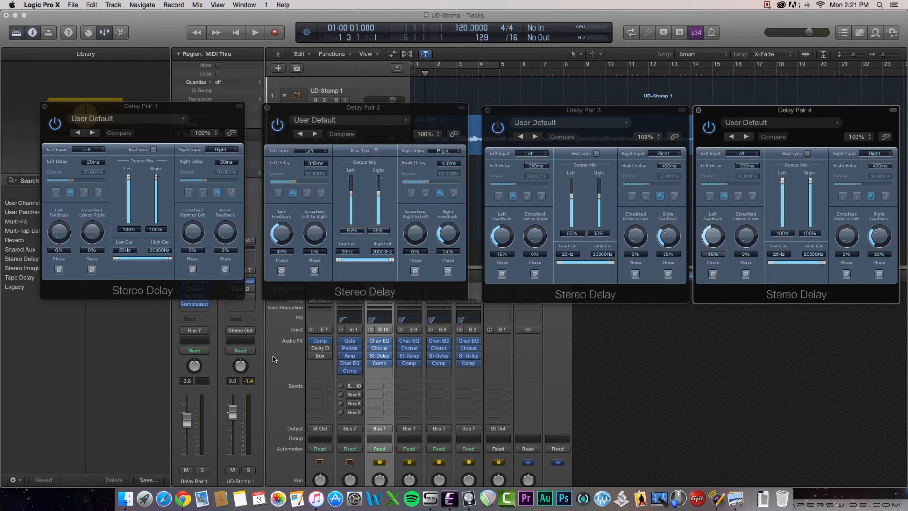
key(cmd+tab)
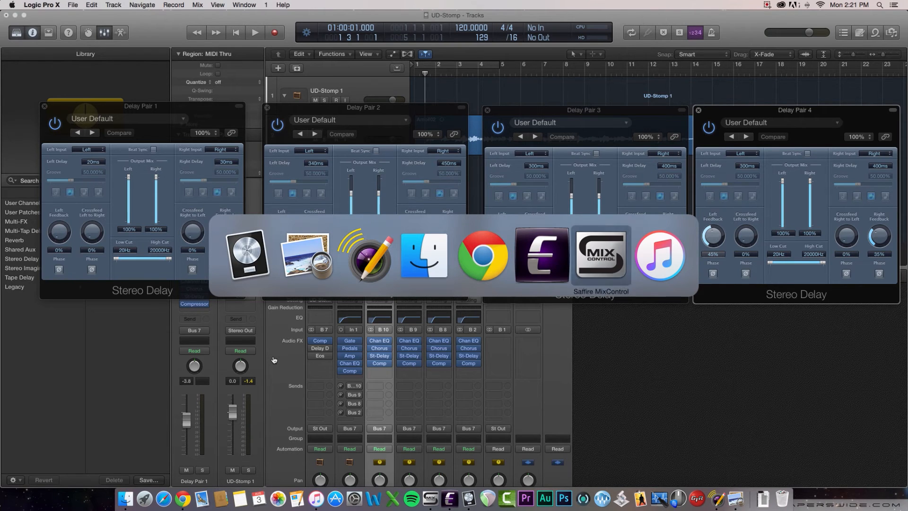
click(305, 260)
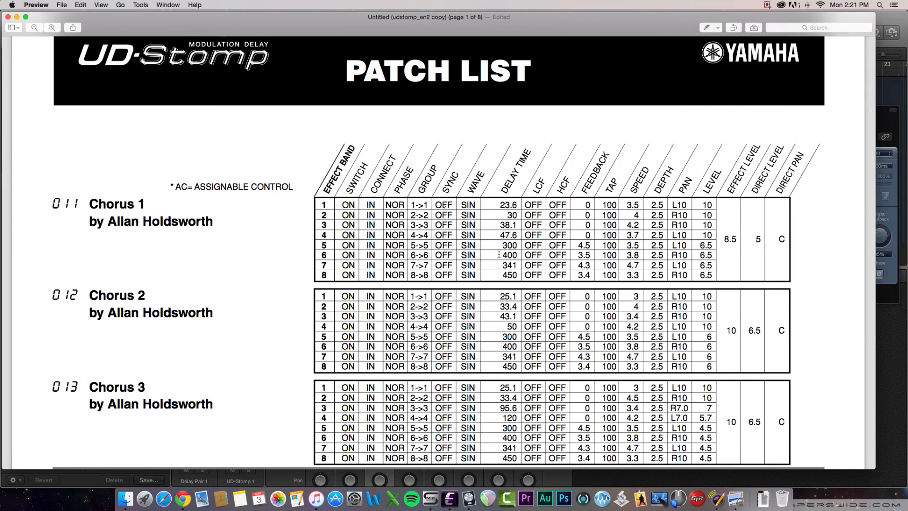
click(323, 256)
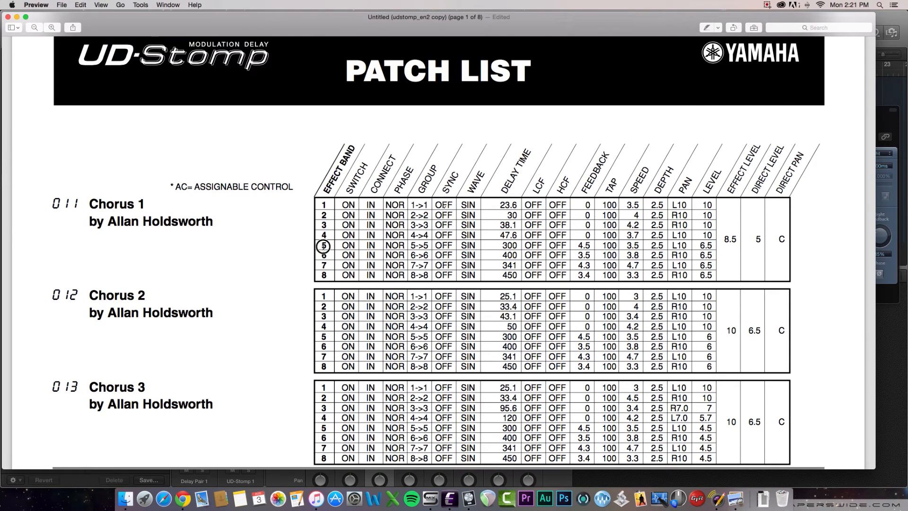
drag(327, 245, 660, 255)
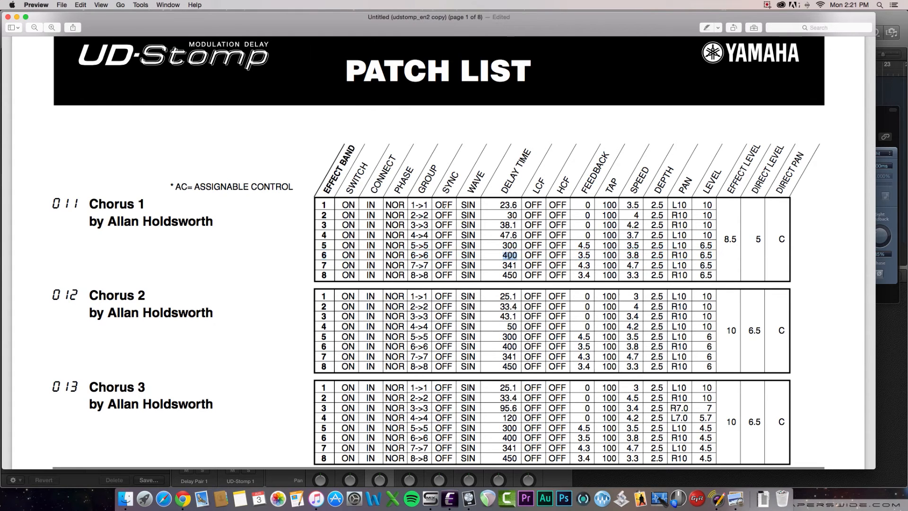
mouse_move(166, 6)
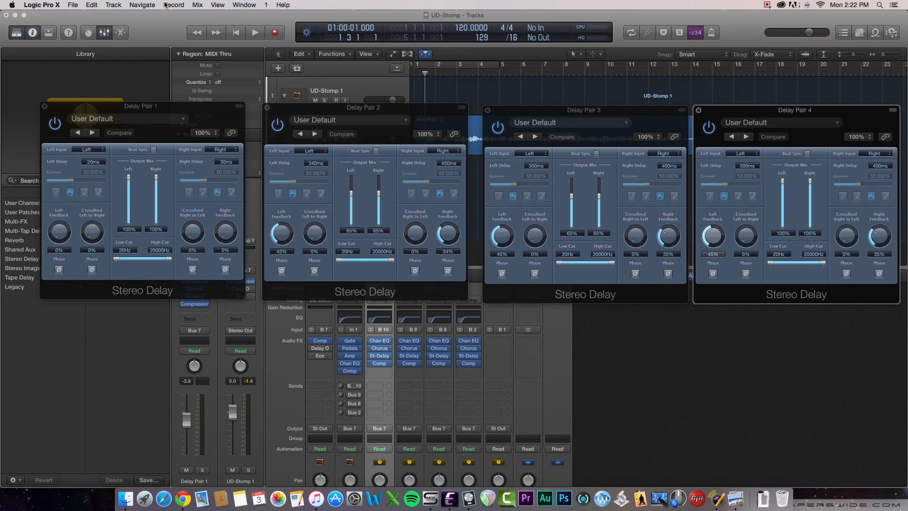
Step: Close the four Stereo Delay windows, select the Amp track, and enable its sends to Buses 10, 9, 8, 2
click(43, 106)
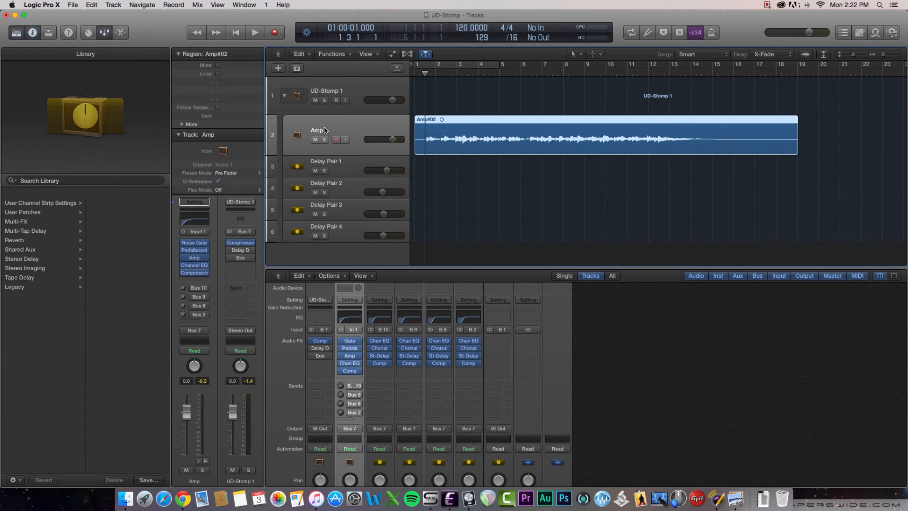
click(326, 166)
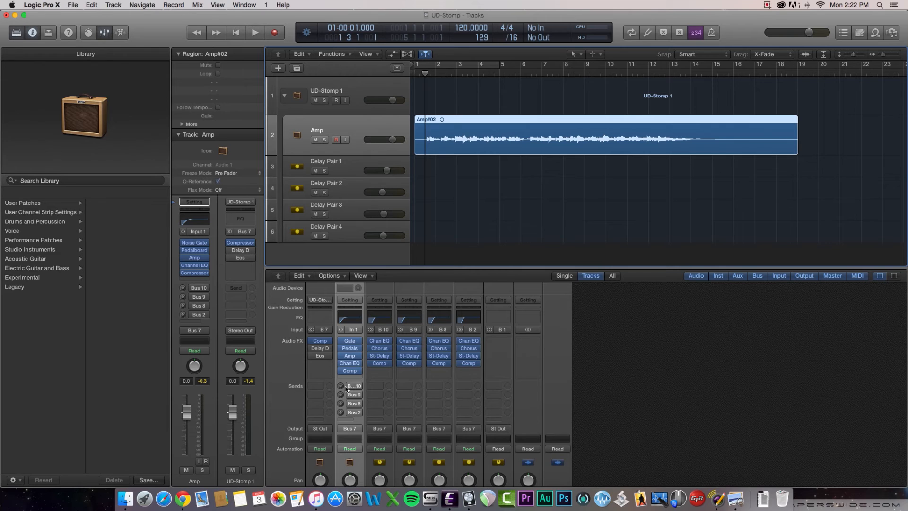
click(353, 385)
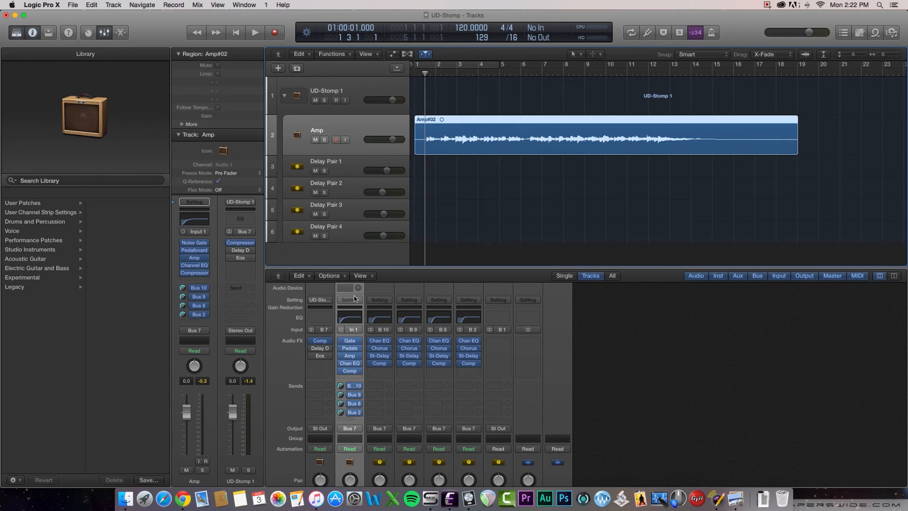
Step: Start playback of the UD-Stomp project to hear the Amp through the delay buses
click(255, 32)
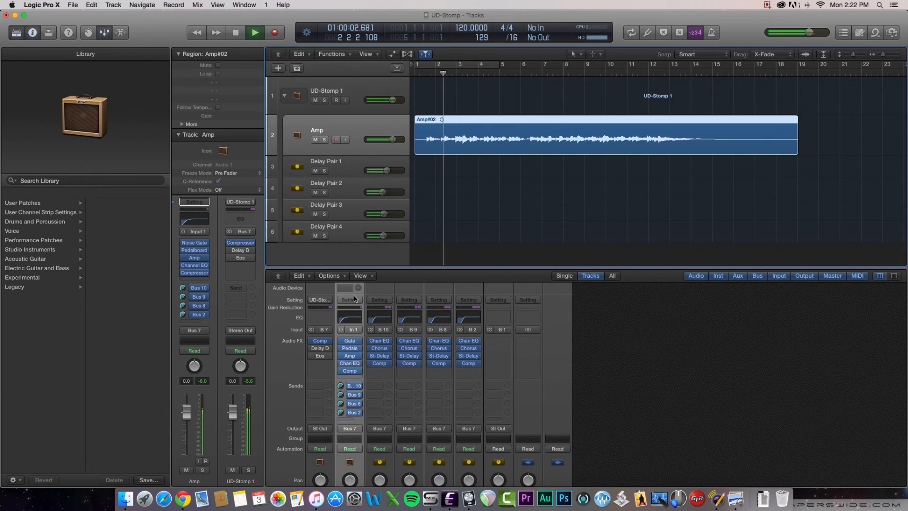
click(254, 33)
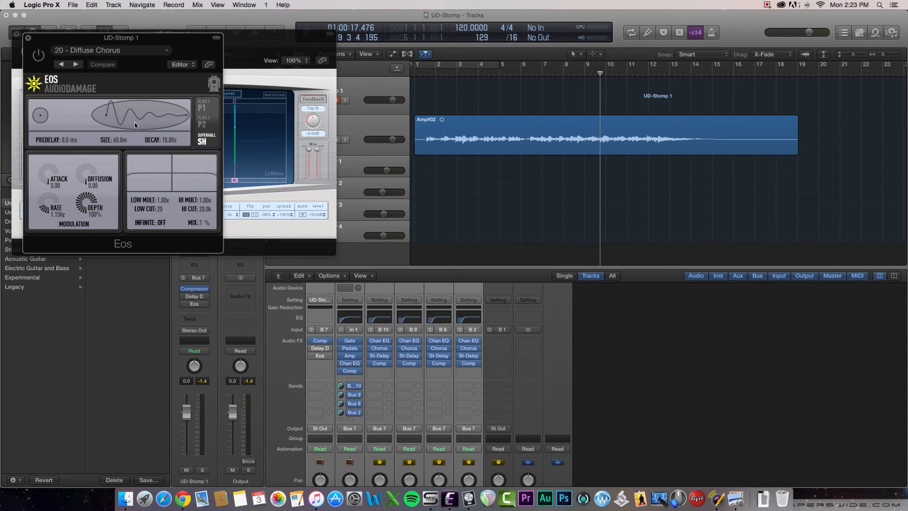
drag(122, 37, 180, 258)
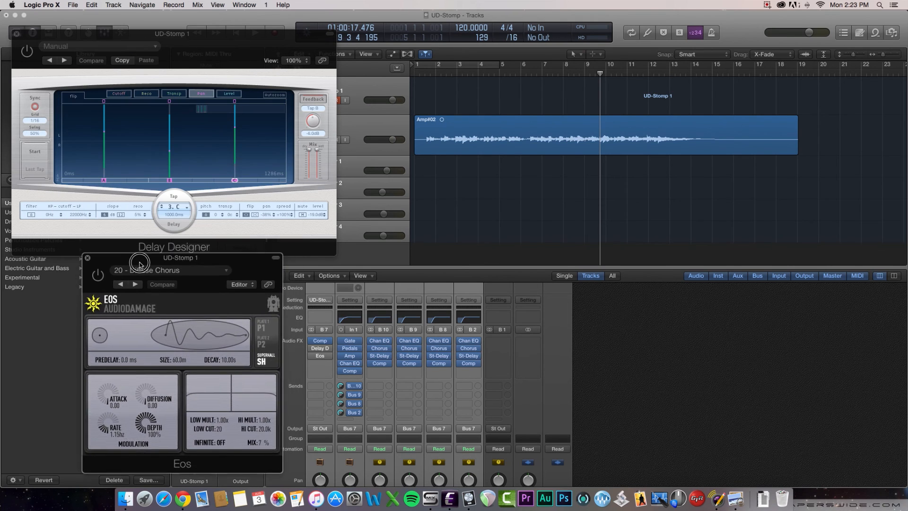
drag(139, 261, 717, 124)
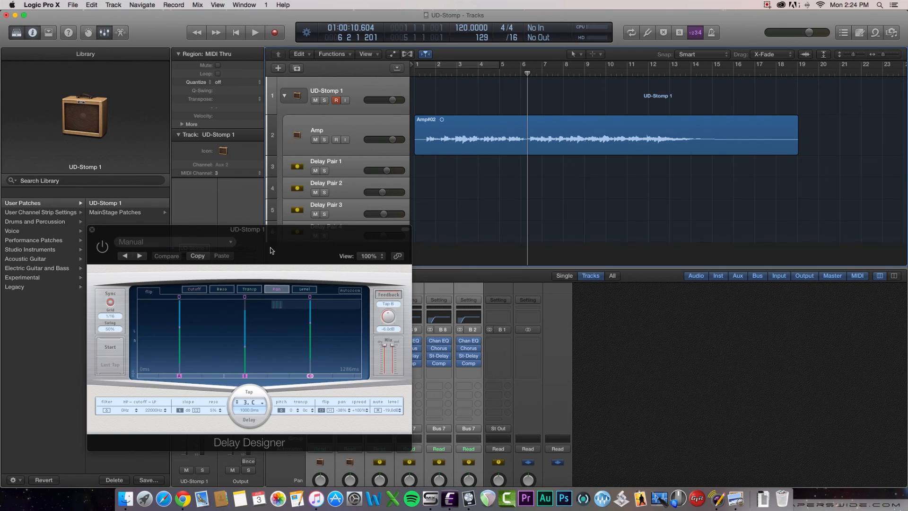
click(92, 230)
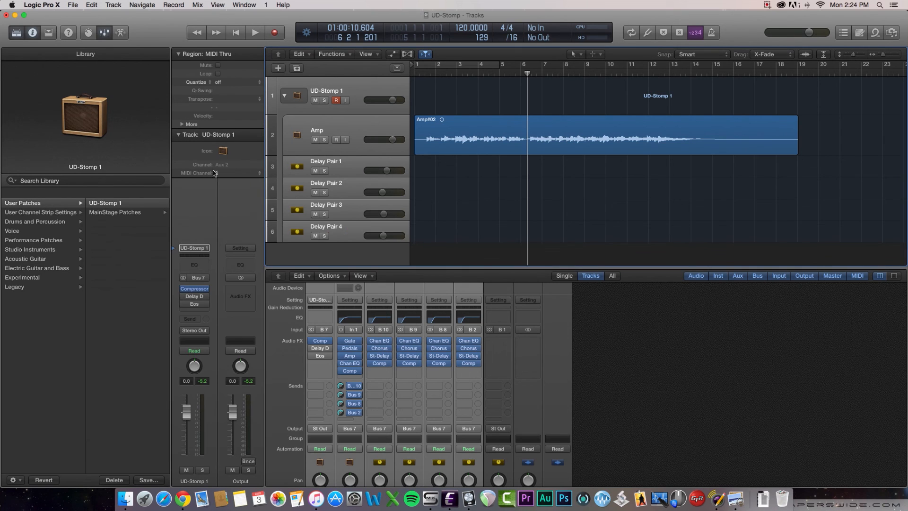